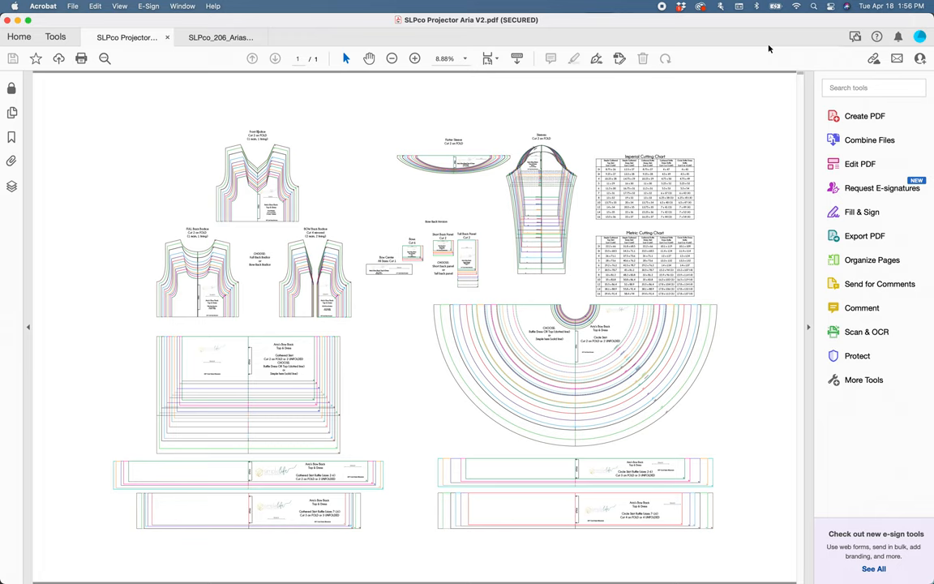
mouse_move(497, 109)
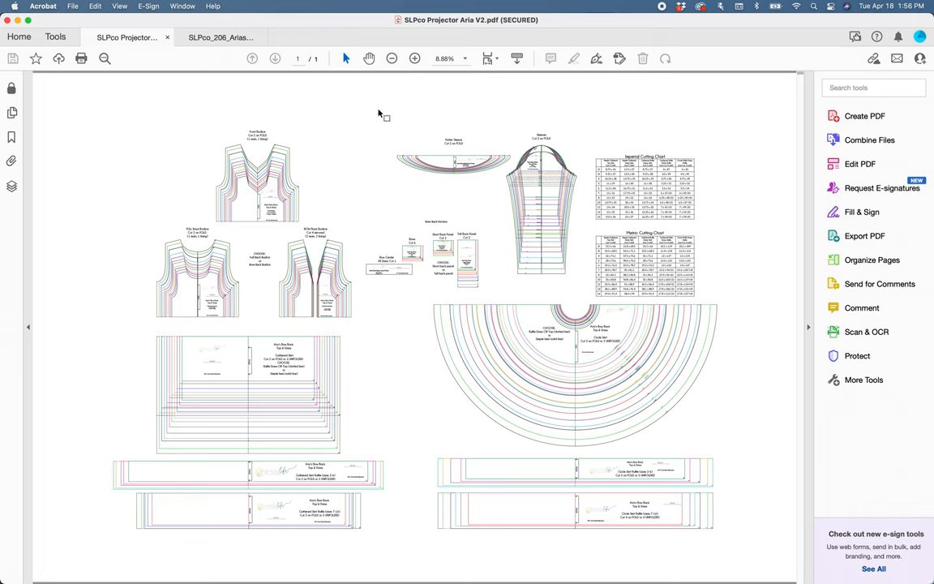
mouse_move(132, 169)
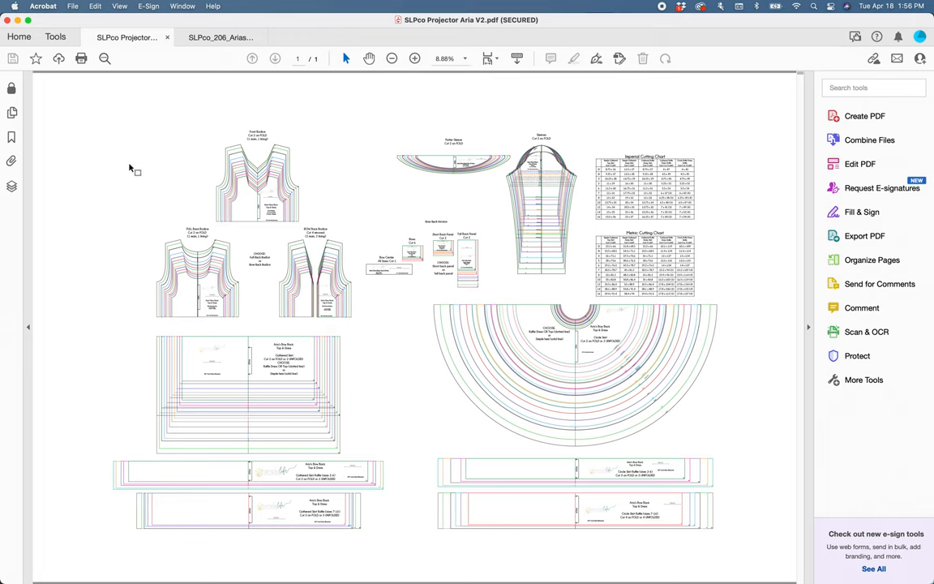
mouse_move(442, 219)
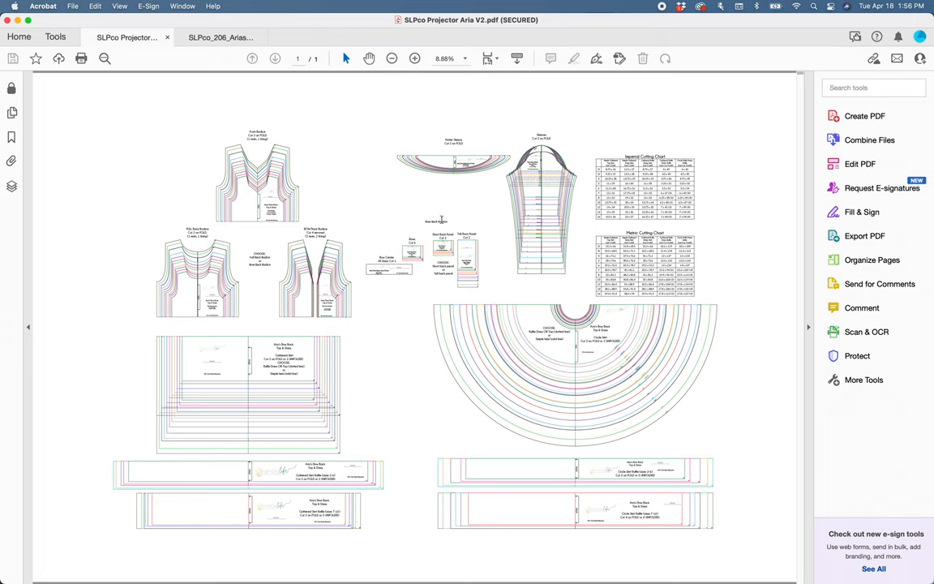
mouse_move(294, 221)
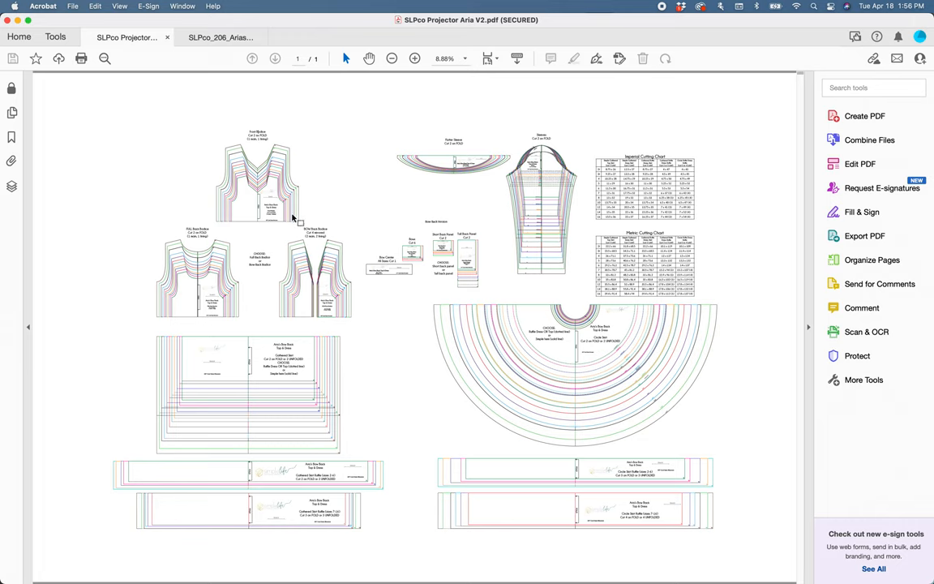
mouse_move(324, 155)
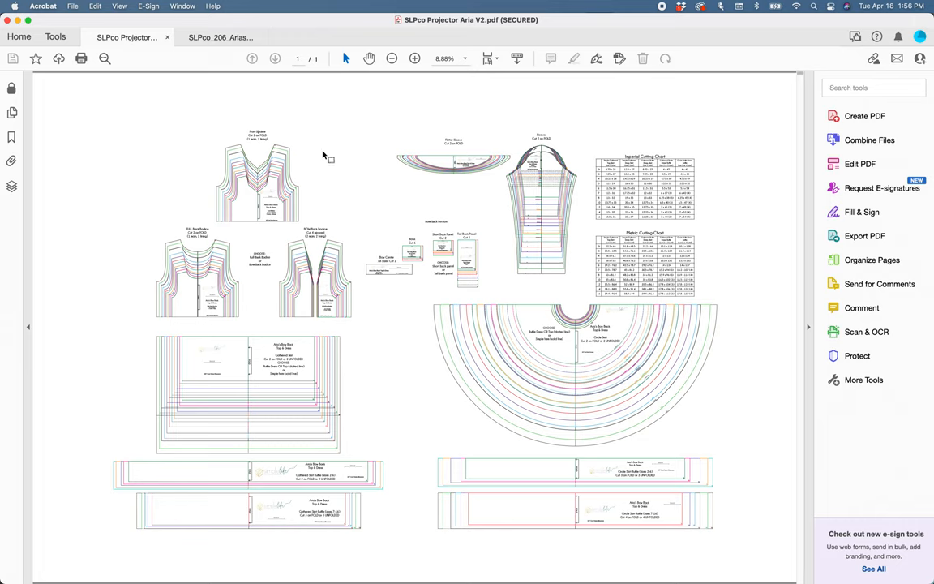
mouse_move(247, 114)
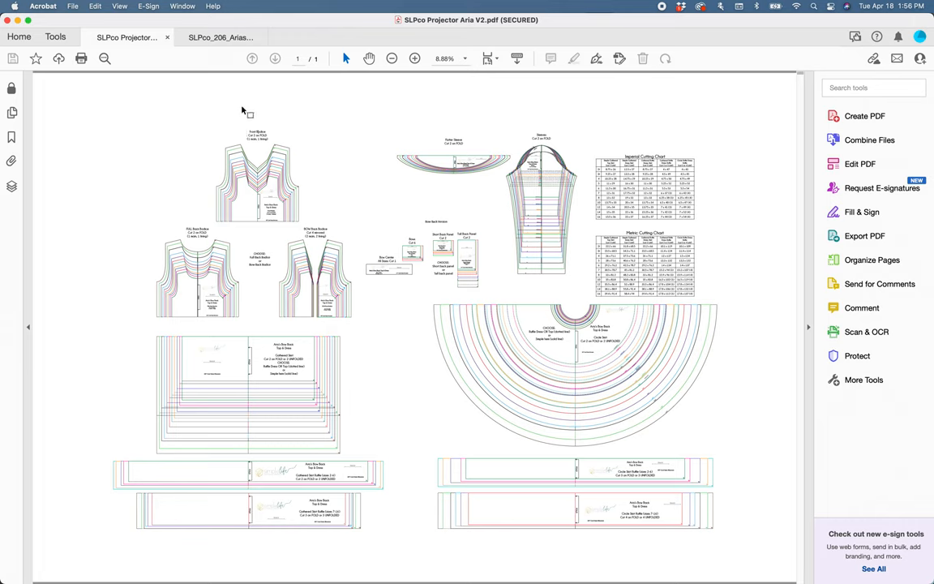
mouse_move(221, 384)
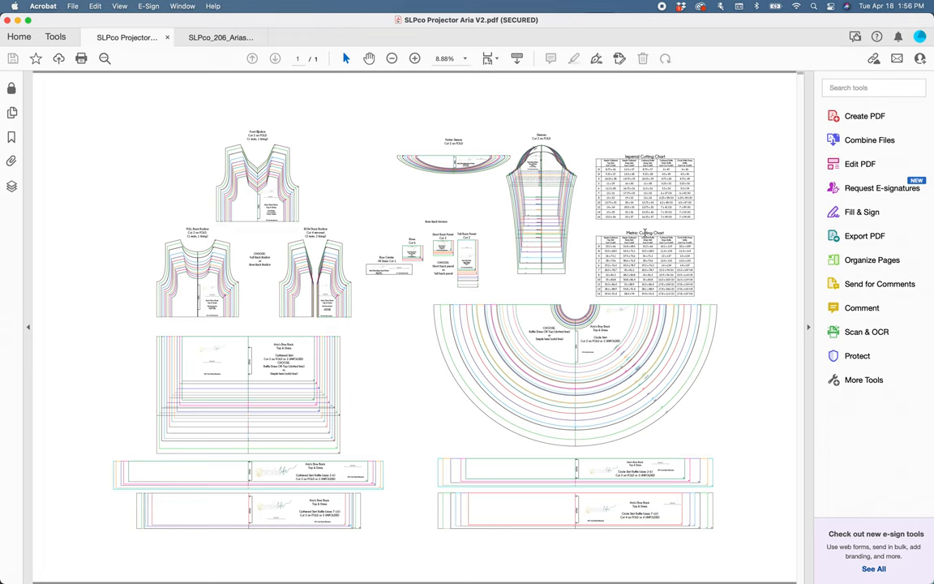
mouse_move(645, 233)
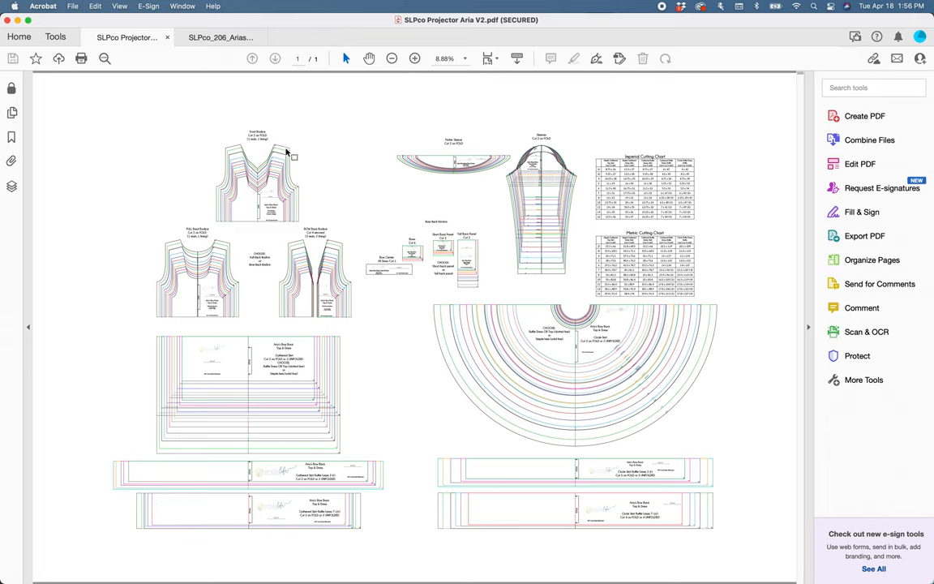
mouse_move(245, 227)
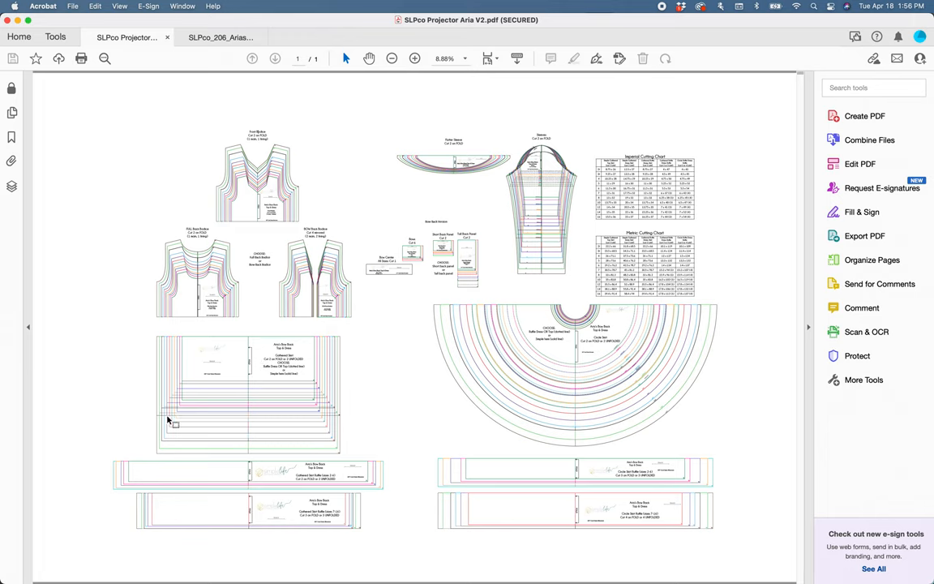
mouse_move(608, 316)
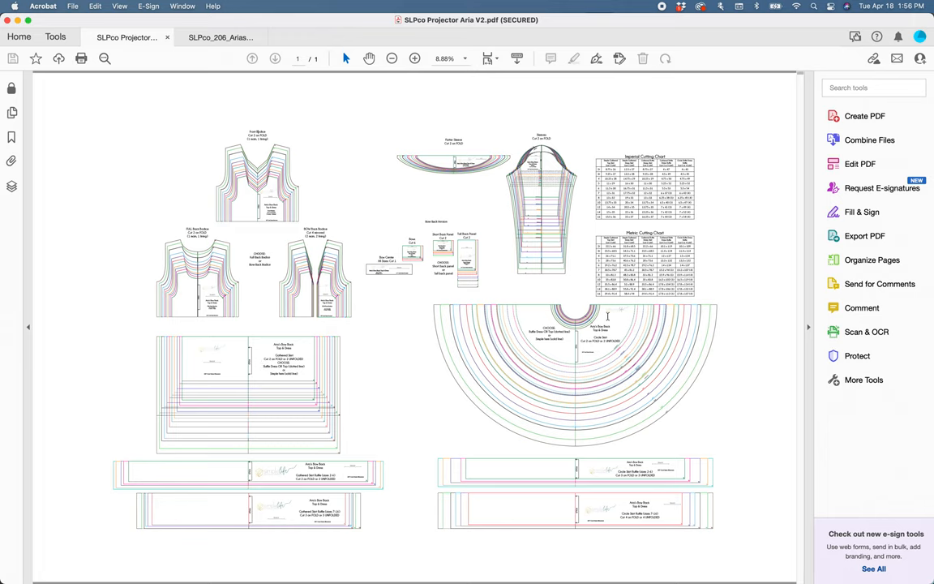
mouse_move(526, 204)
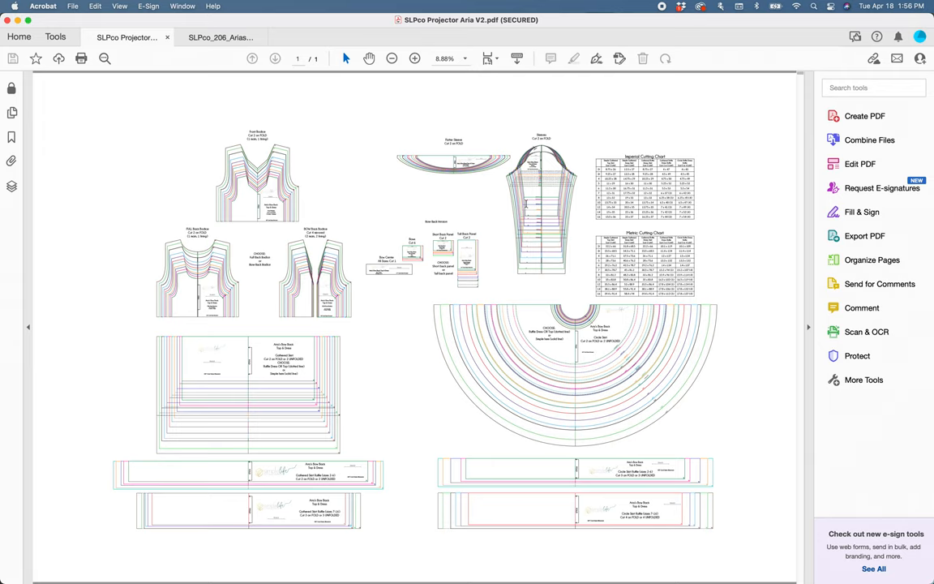
mouse_move(243, 119)
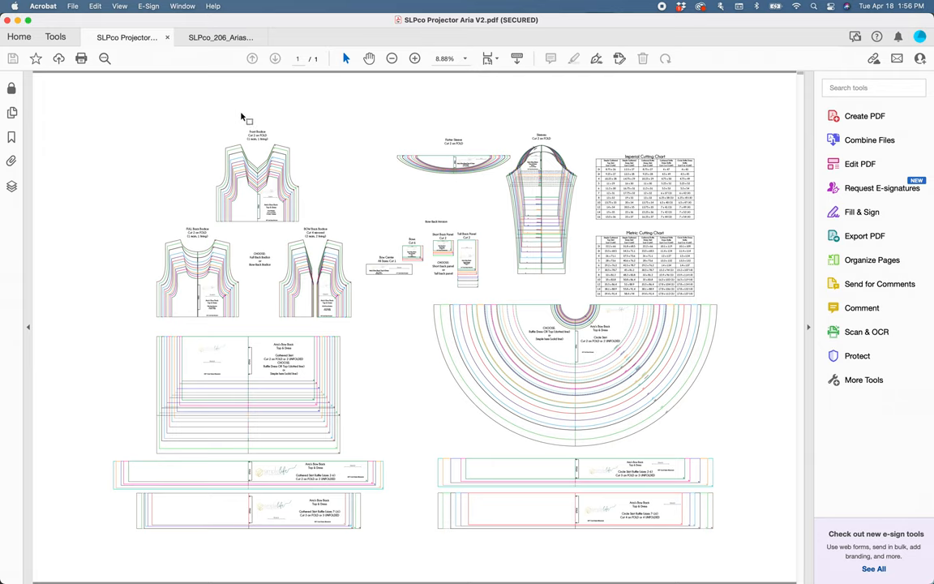
Zoom to 25% and scroll to the bow back pieces, bows and bow center
click(414, 58)
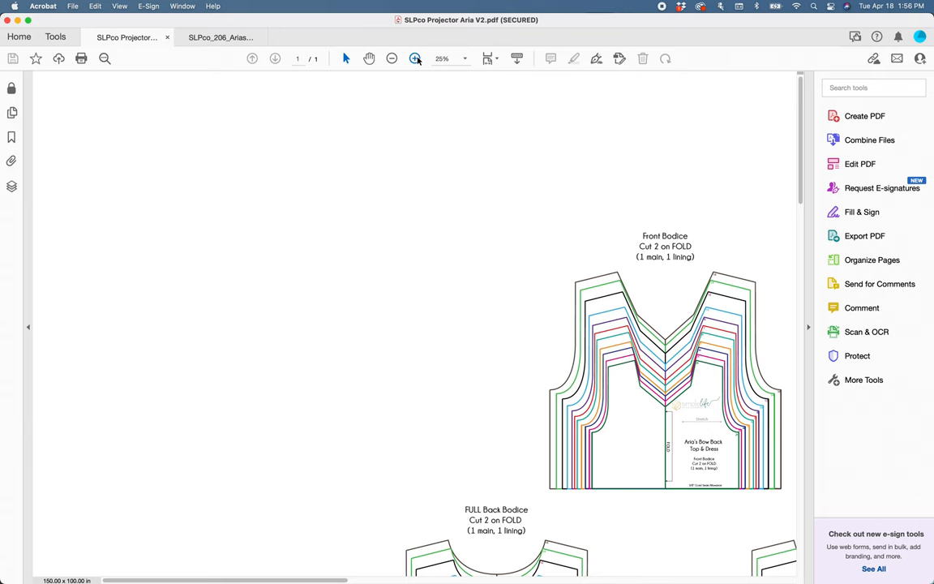
scroll(right, 3)
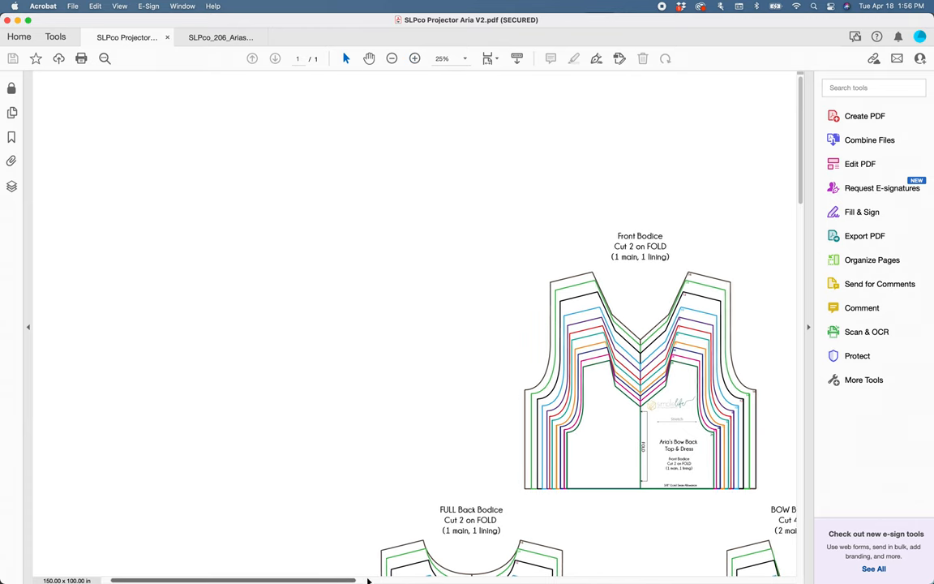
scroll(down, 3)
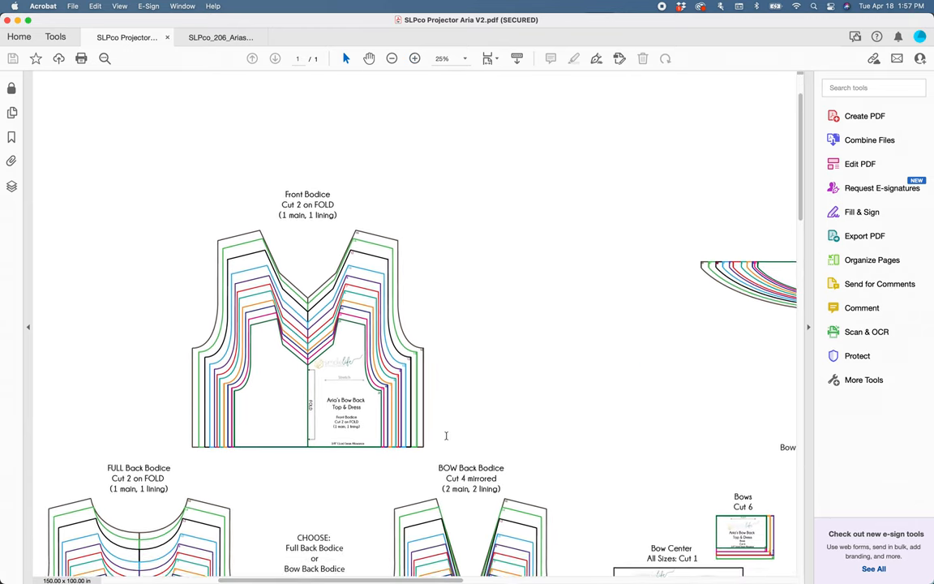
scroll(down, 3)
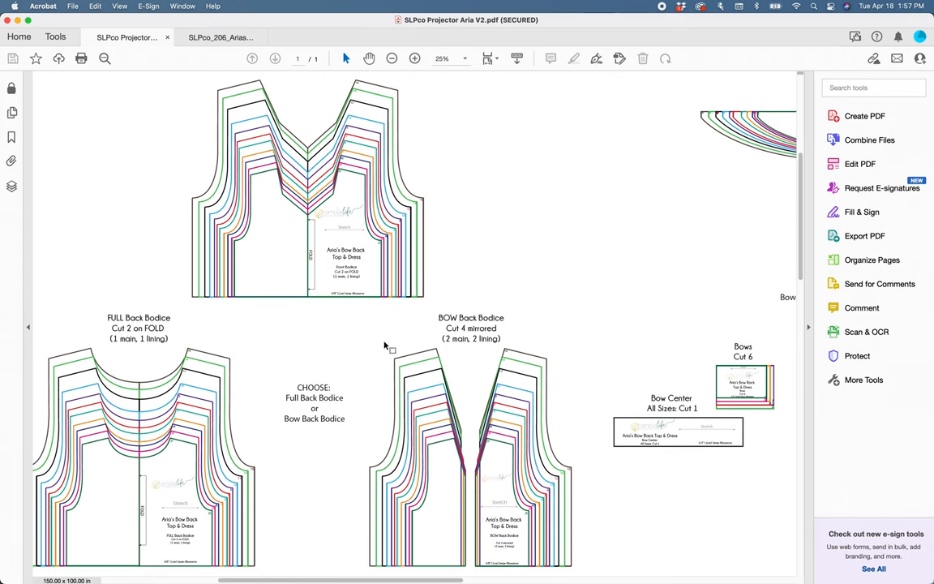
mouse_move(389, 347)
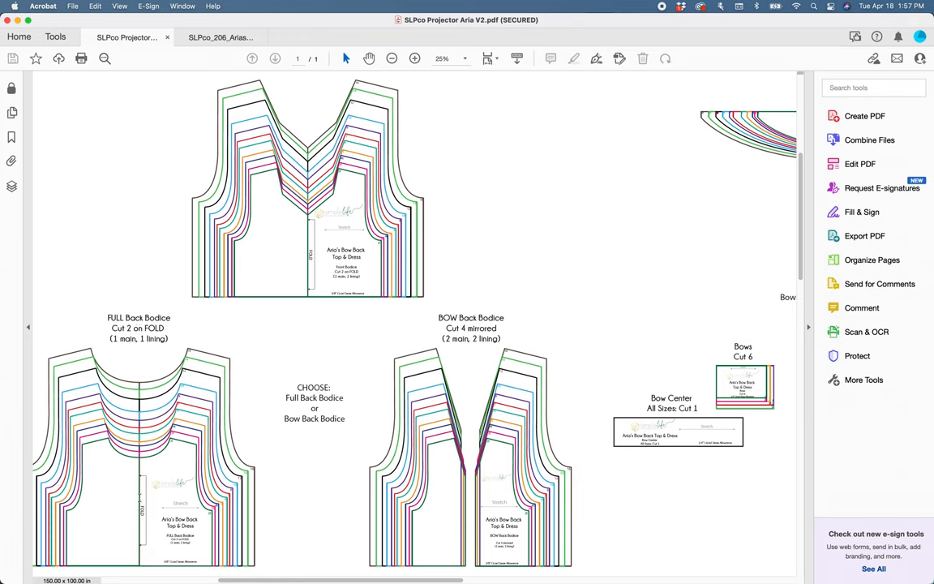
mouse_move(263, 499)
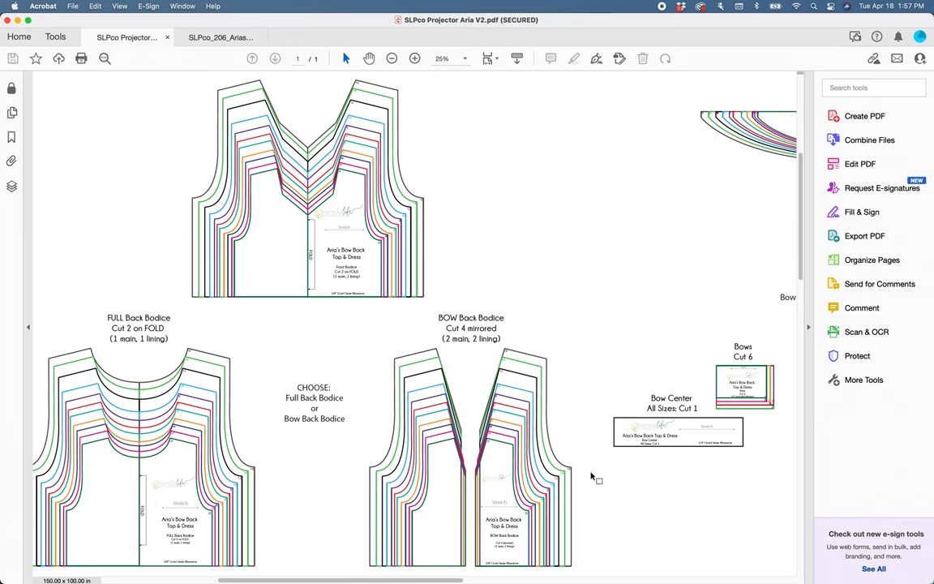
mouse_move(538, 357)
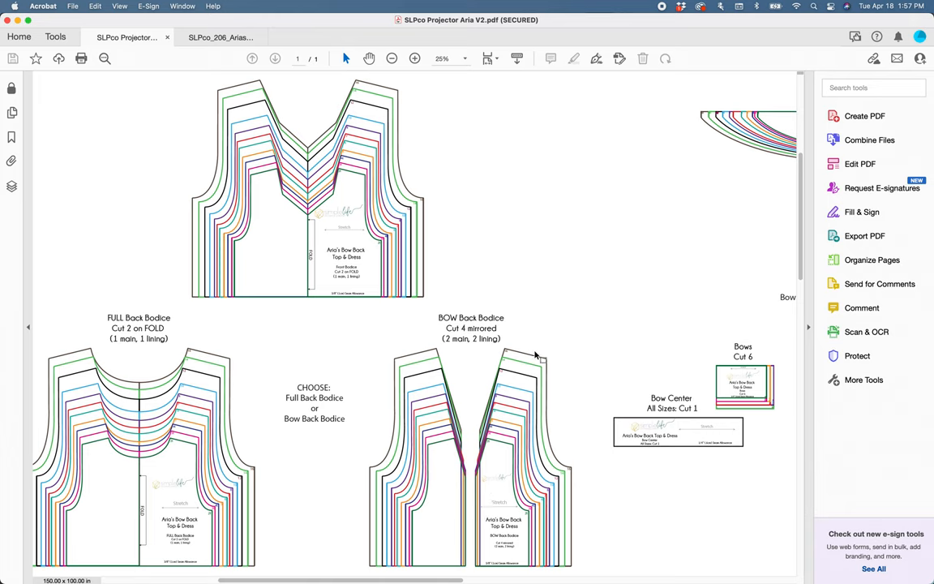
mouse_move(537, 357)
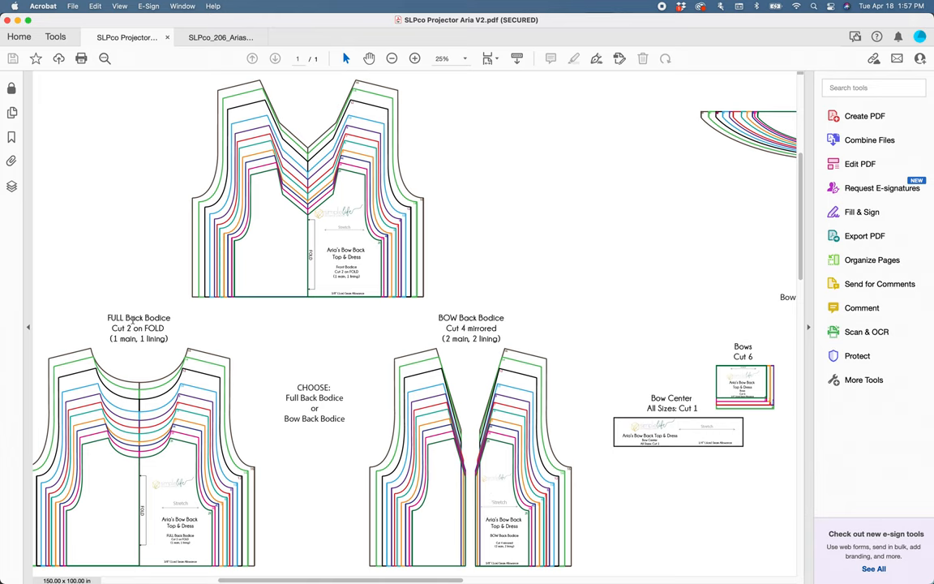
mouse_move(132, 319)
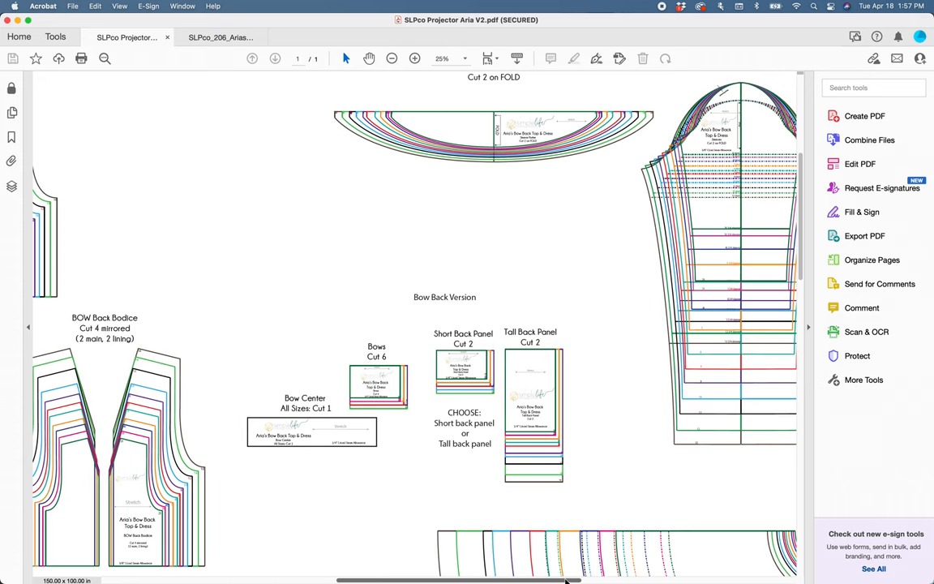
Scroll right across the Bow Back Version back panels, waistband and sleeve
scroll(right, 3)
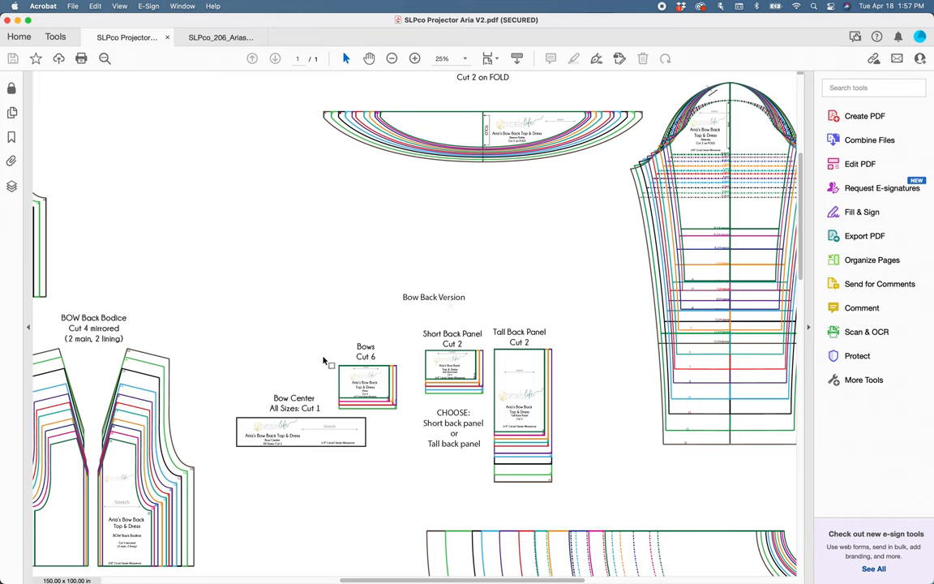
mouse_move(458, 454)
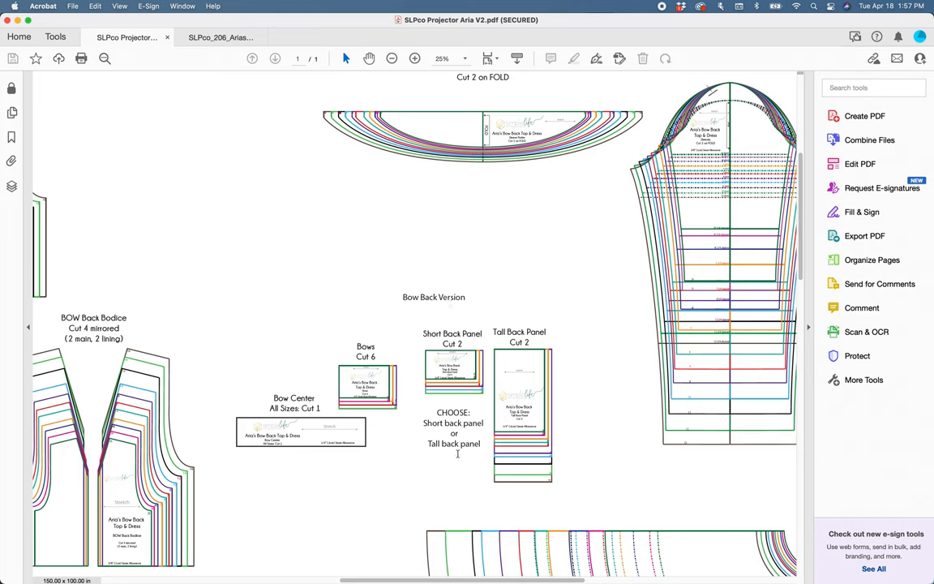
mouse_move(564, 362)
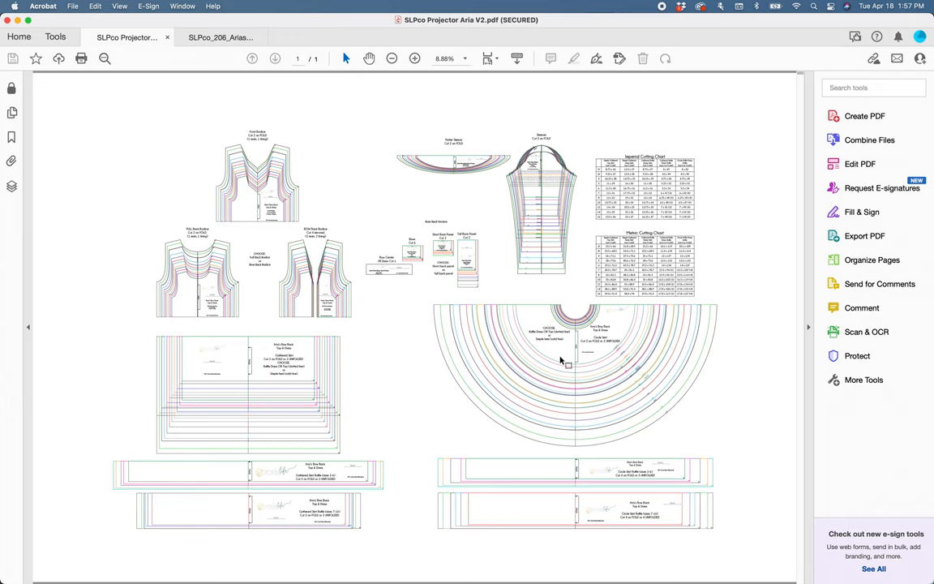
mouse_move(567, 478)
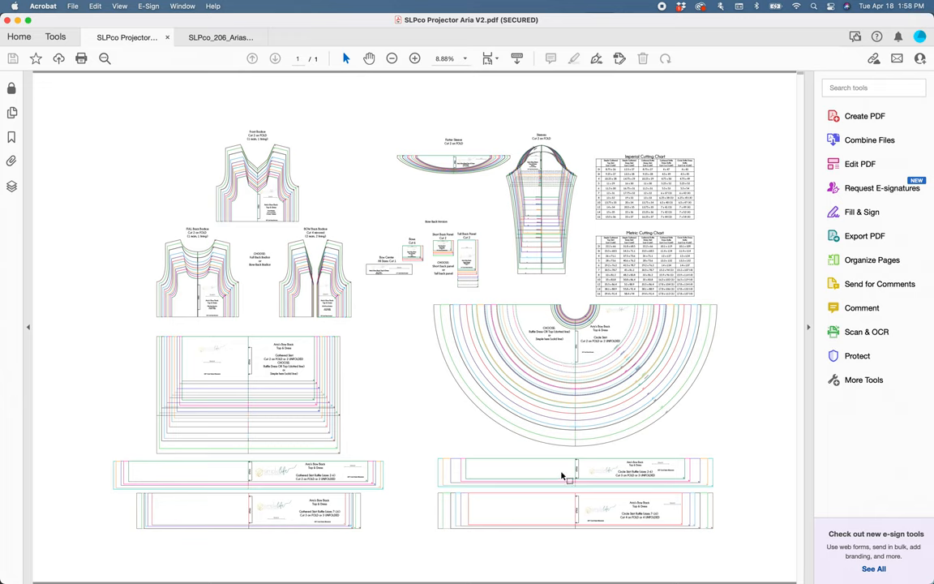
mouse_move(287, 375)
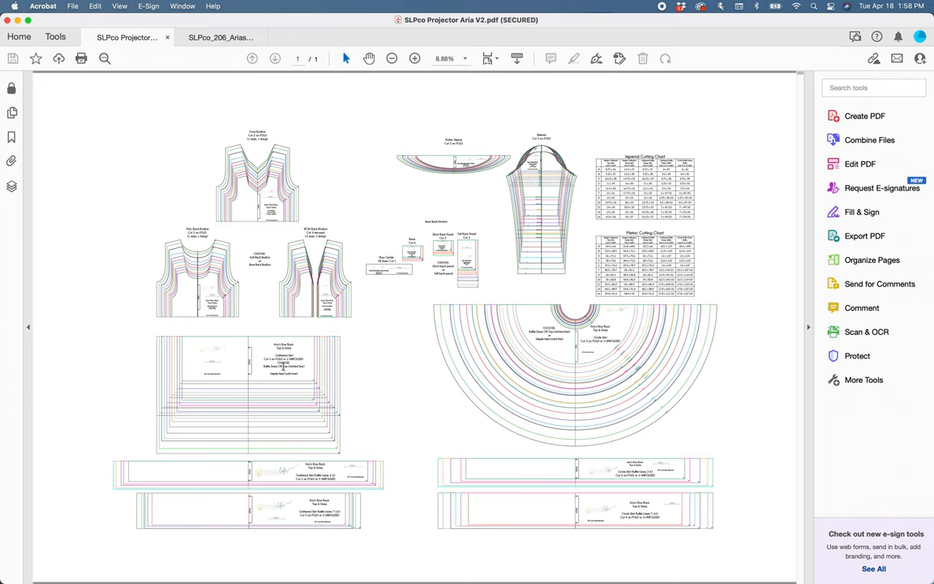
mouse_move(317, 457)
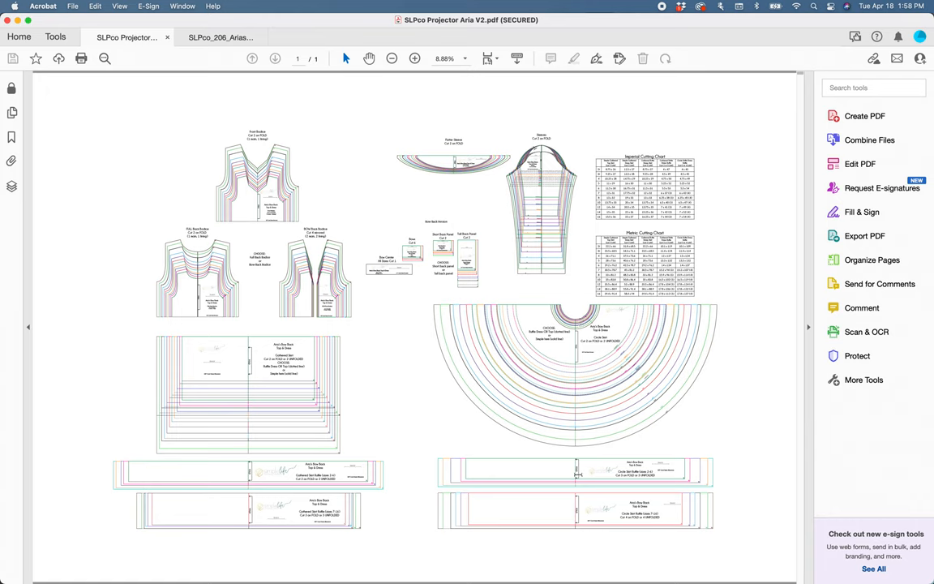
mouse_move(619, 551)
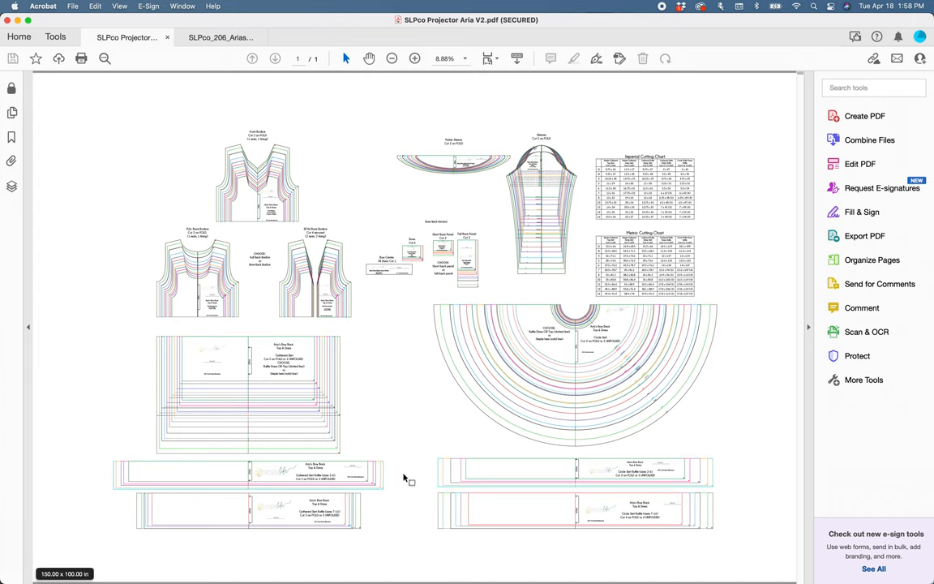
mouse_move(430, 353)
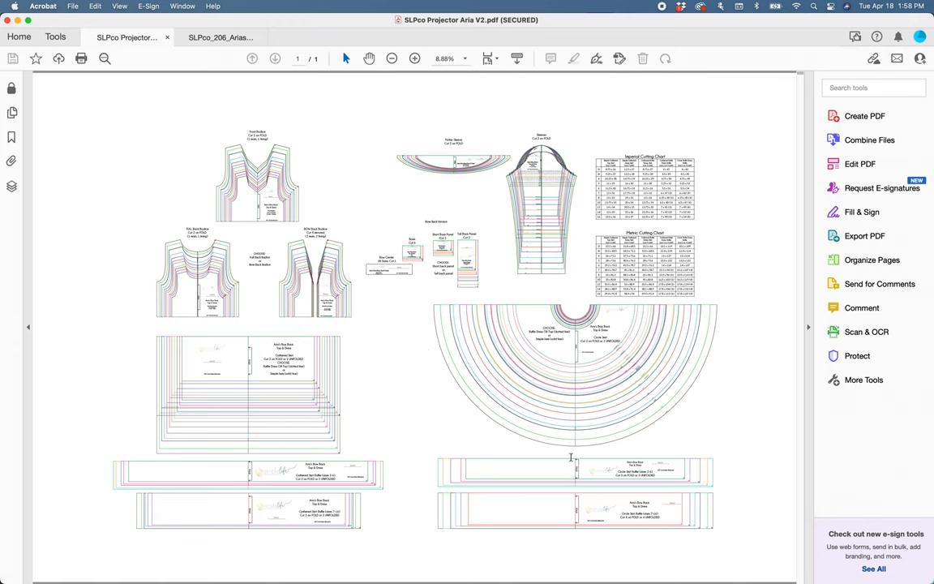
mouse_move(233, 249)
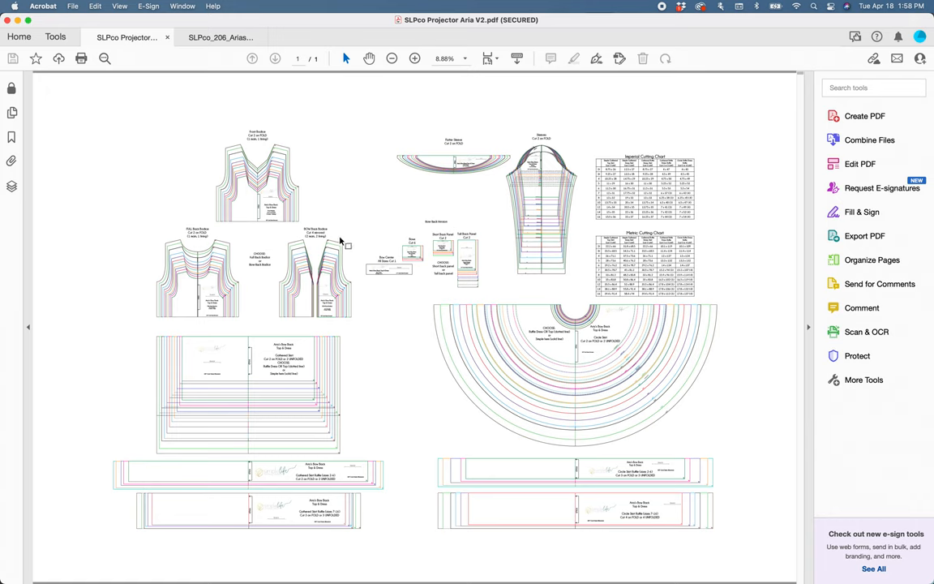
mouse_move(558, 405)
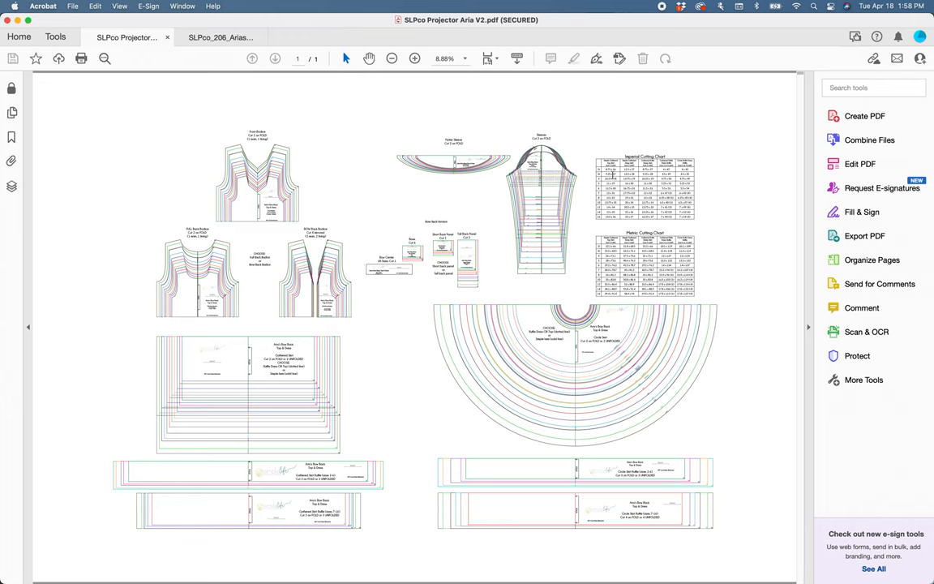
mouse_move(578, 173)
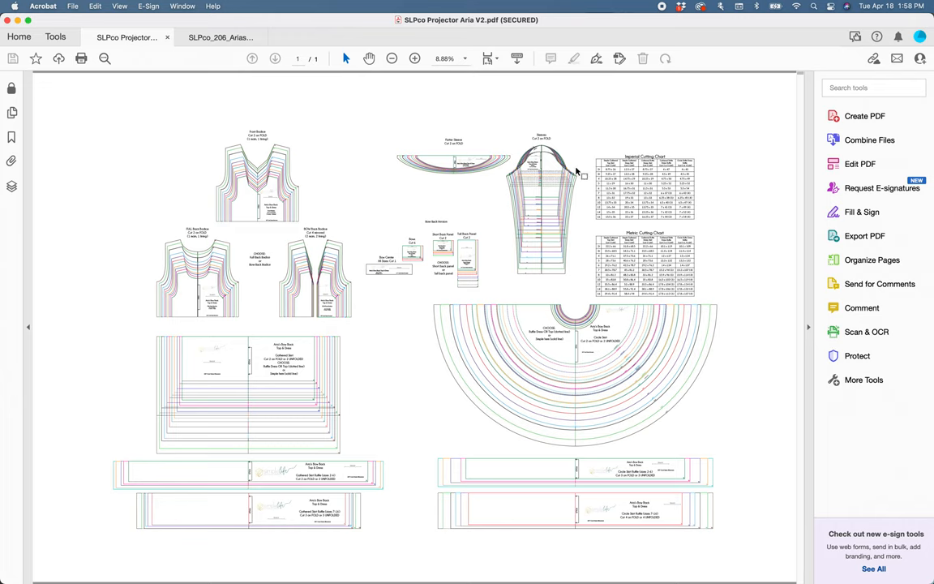
mouse_move(514, 154)
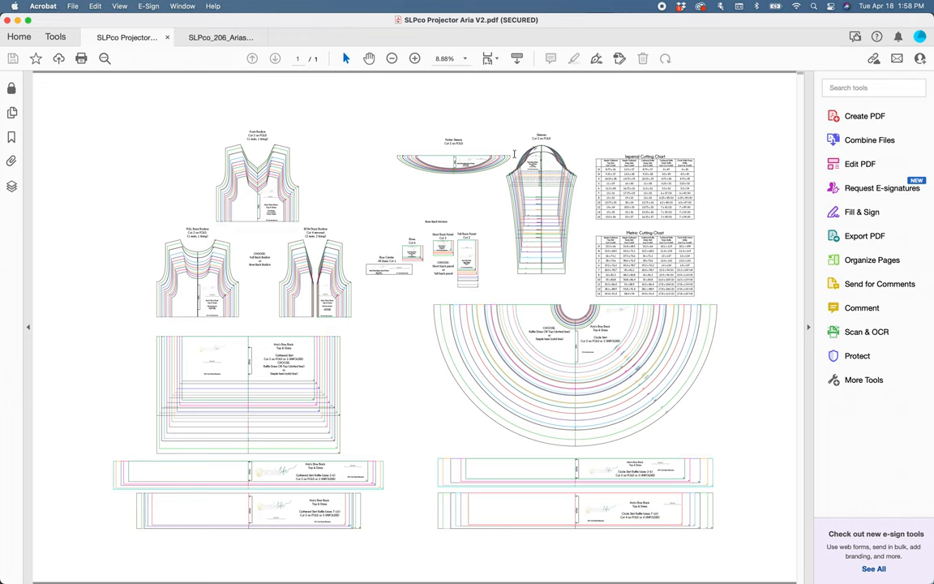
mouse_move(535, 235)
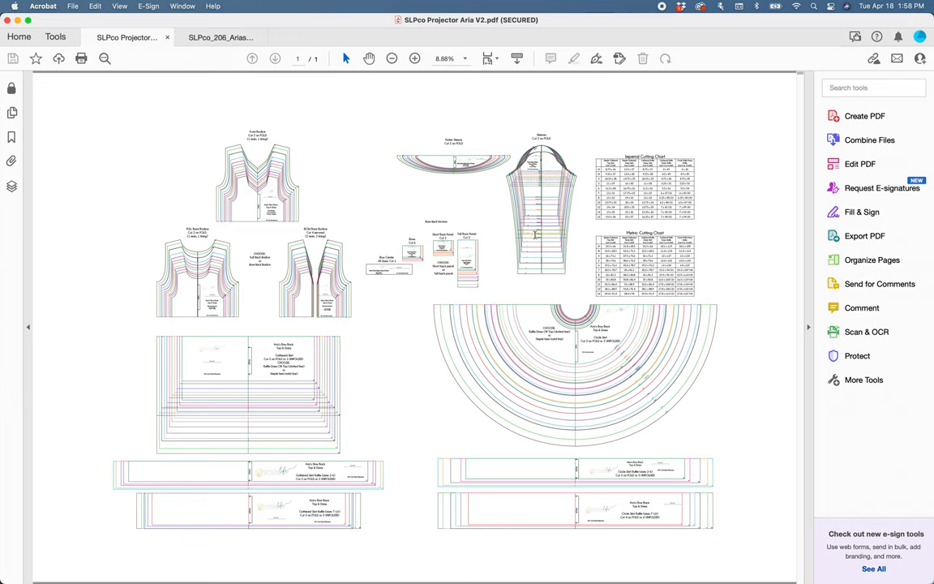
mouse_move(517, 566)
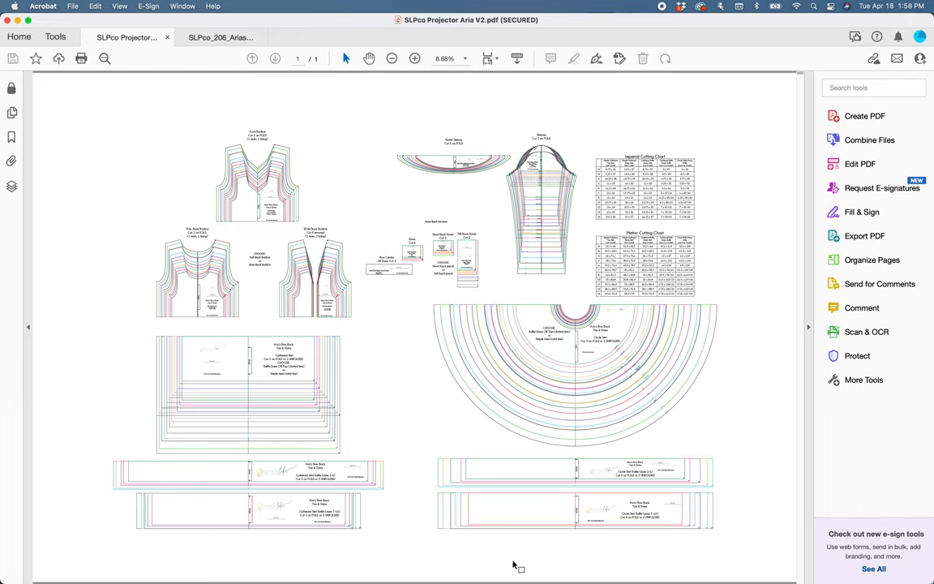
mouse_move(664, 397)
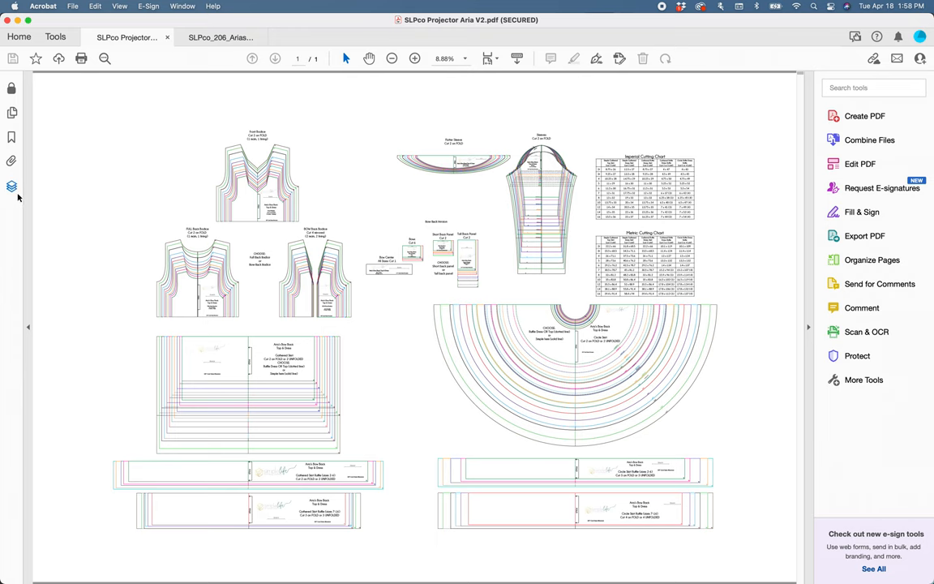
Show the Layers panel listing grid, cutting chart, size and background layers
click(11, 187)
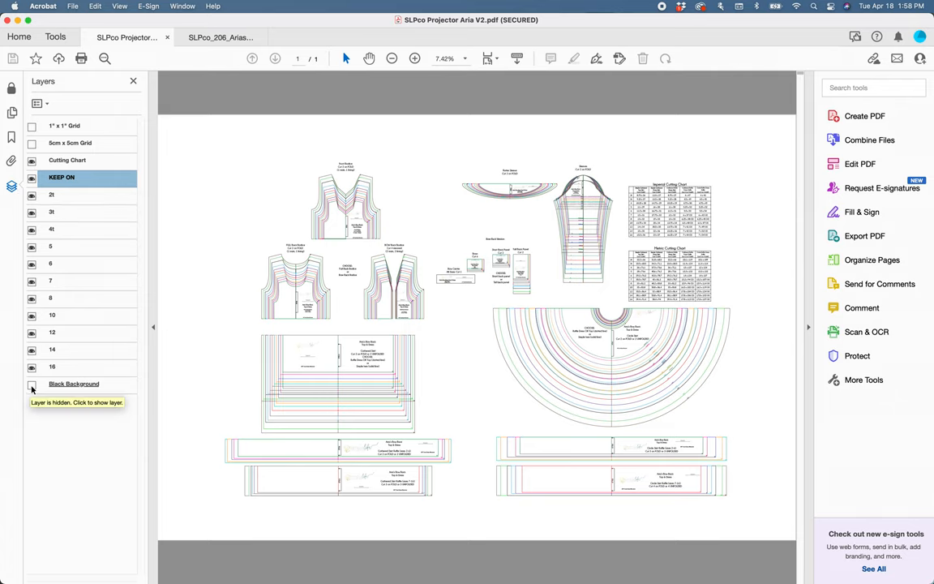
Turn on the Black Background layer and hide the KEEP ON layer
click(32, 383)
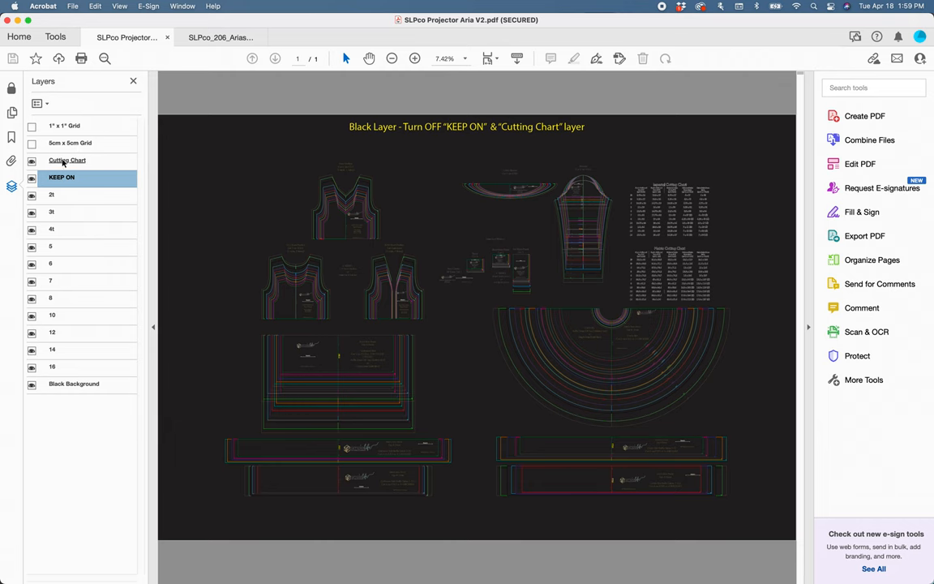
click(31, 159)
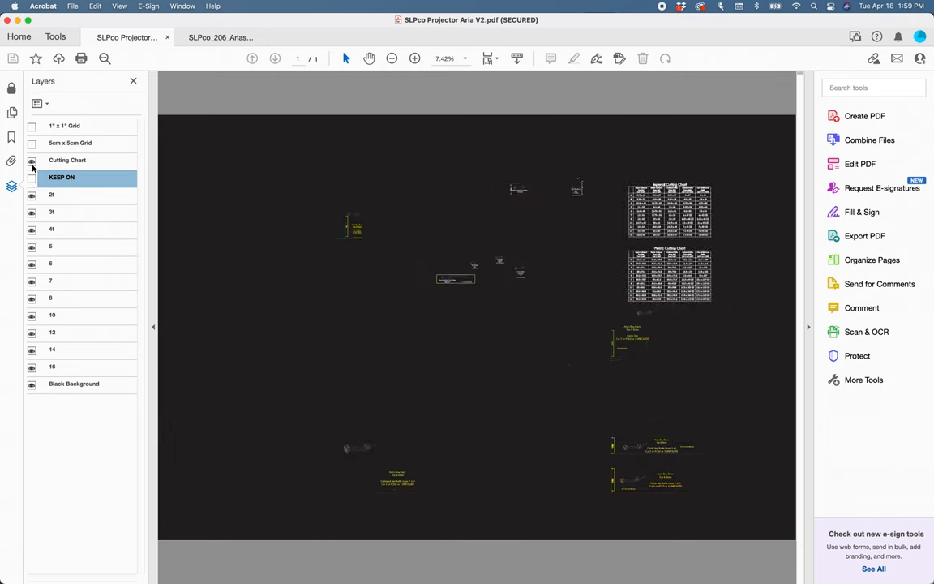
Hide the Cutting Chart layer, leaving coloured pieces on black
click(32, 160)
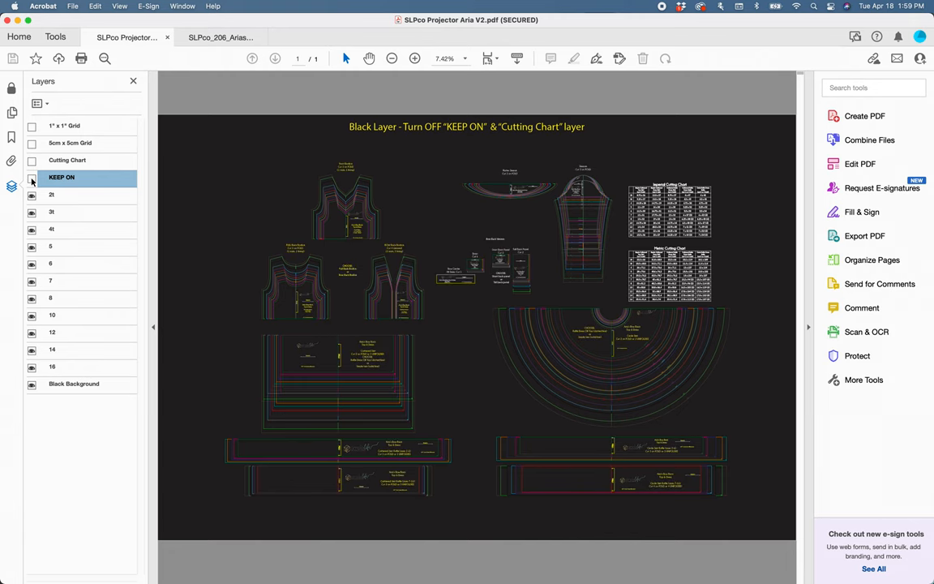
mouse_move(339, 202)
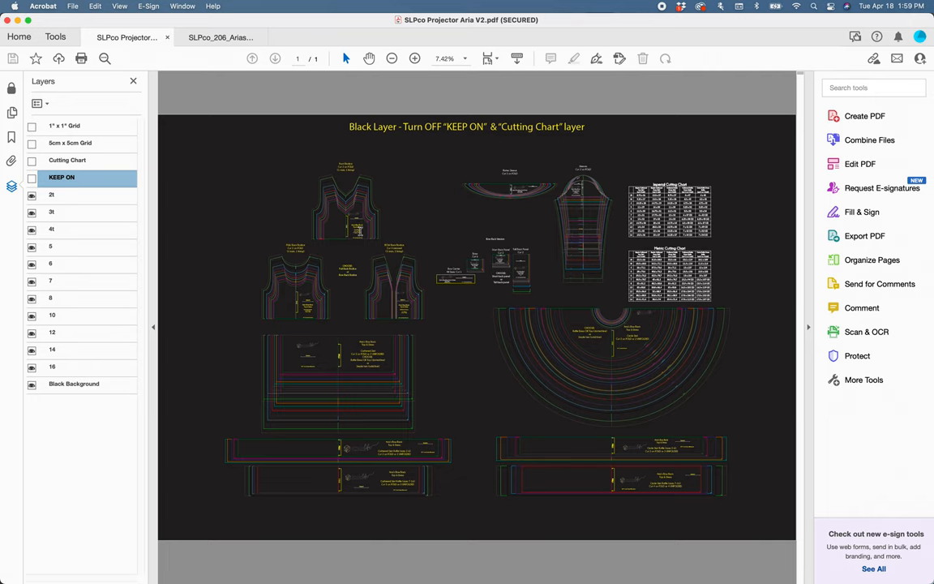
mouse_move(434, 238)
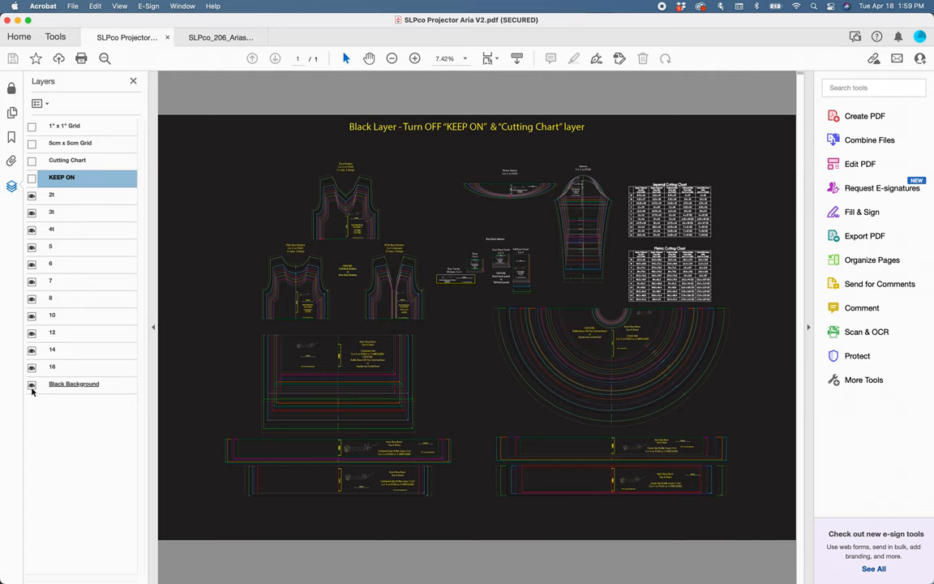
Toggle the Black Background layer off, on, and off again
click(32, 384)
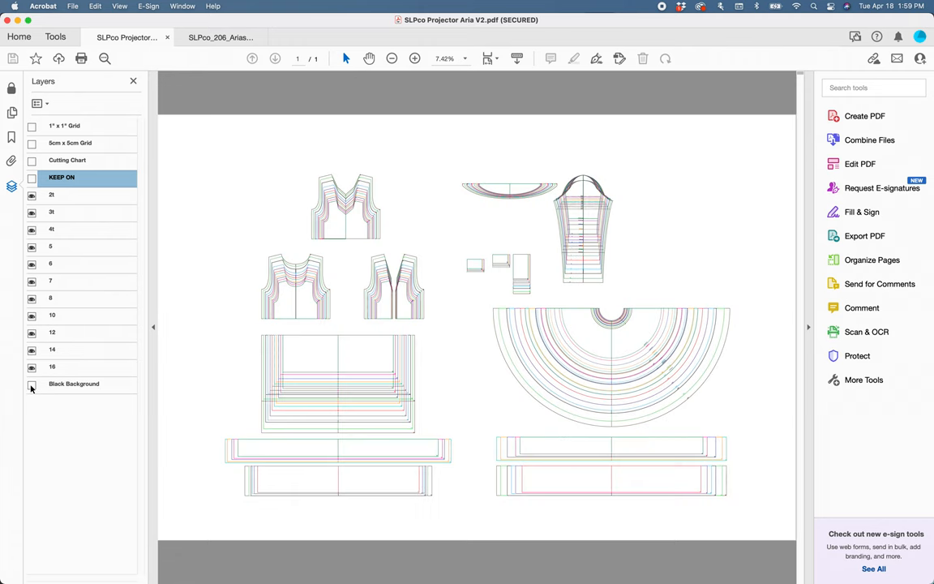
click(31, 386)
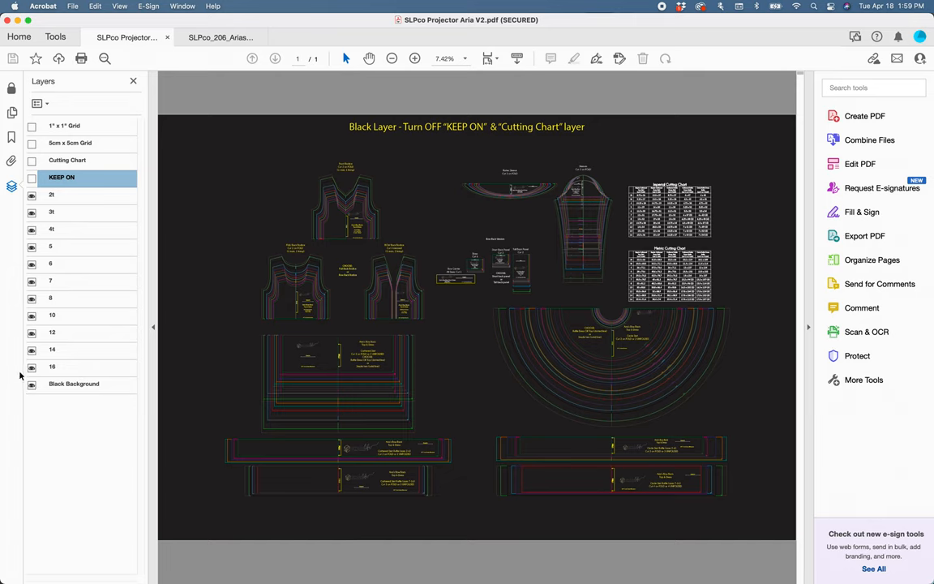
mouse_move(32, 383)
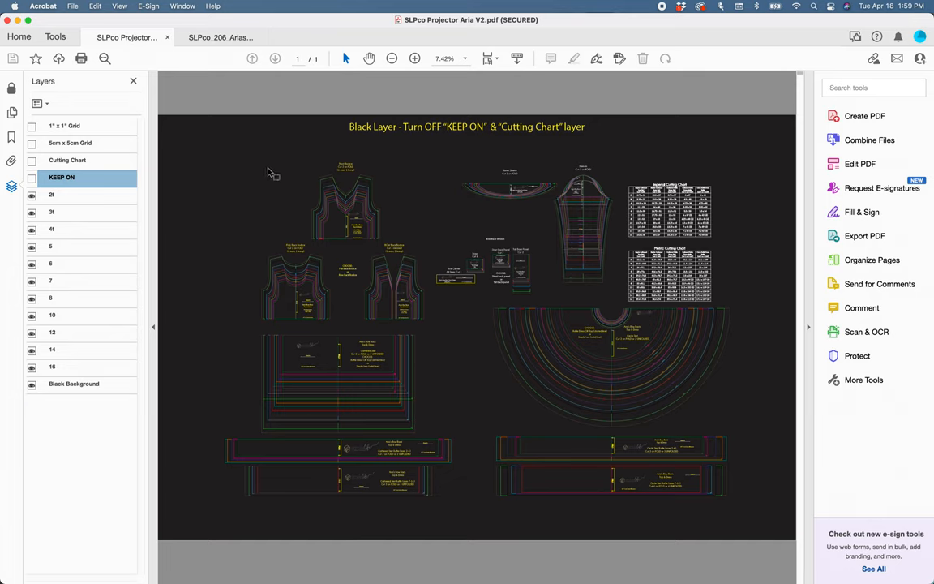
click(32, 384)
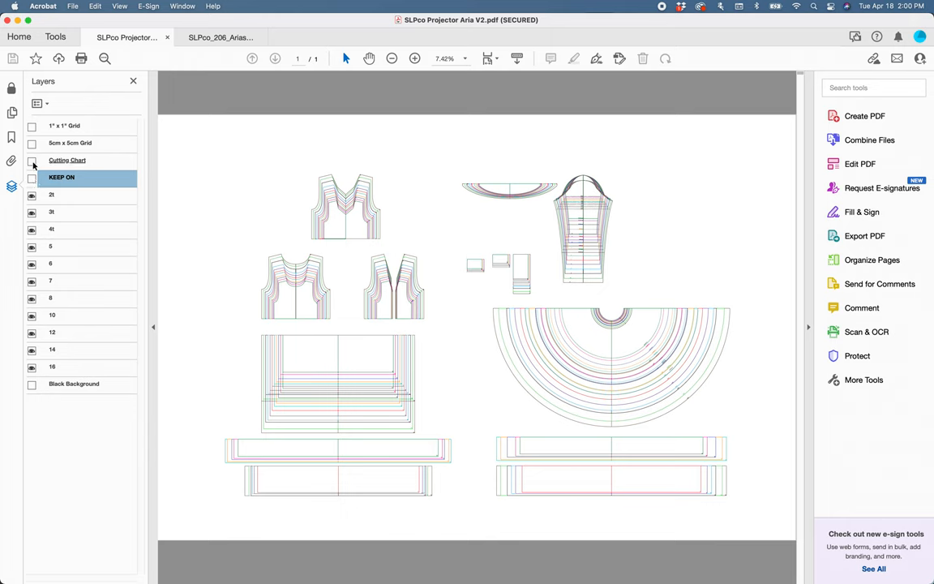
Show the Cutting Chart and KEEP ON layers again
click(32, 160)
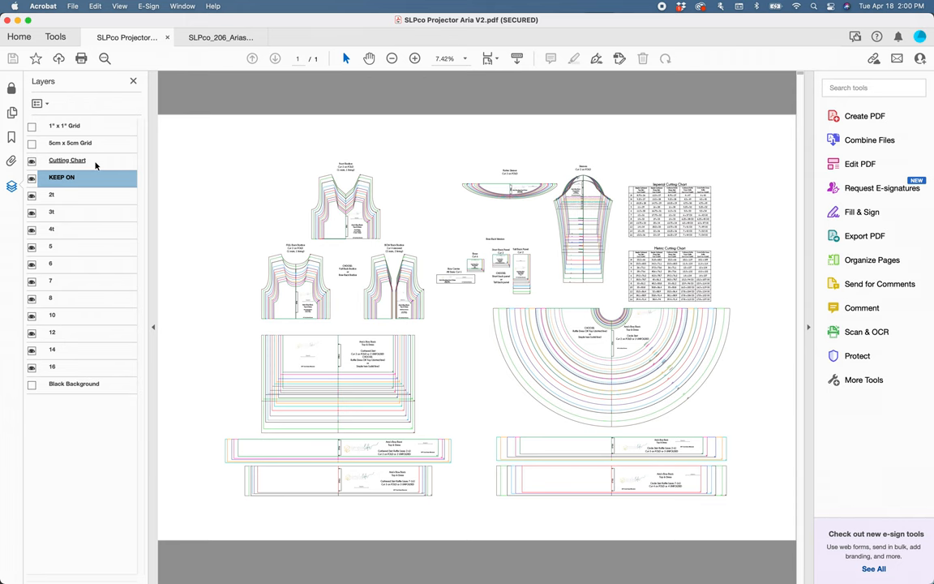
click(32, 126)
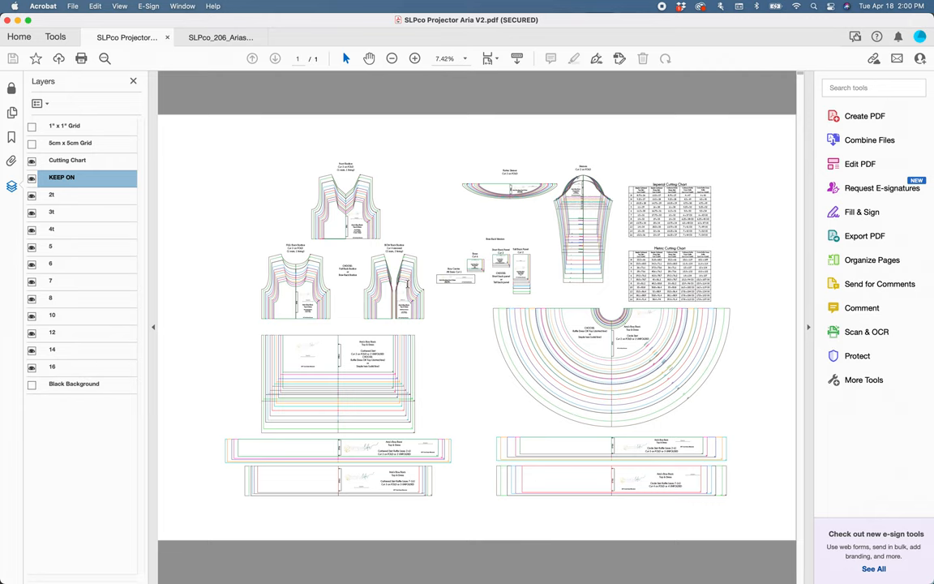
mouse_move(407, 283)
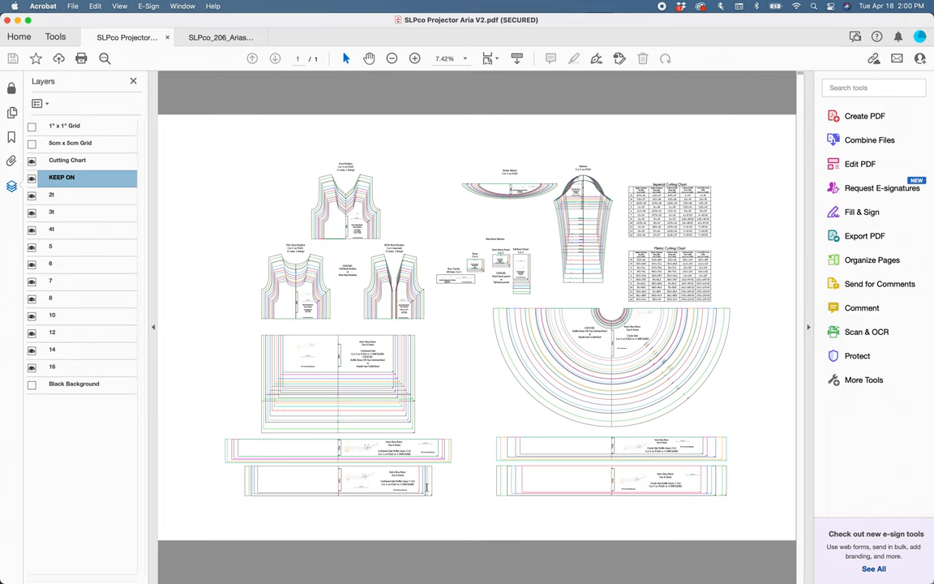
mouse_move(195, 324)
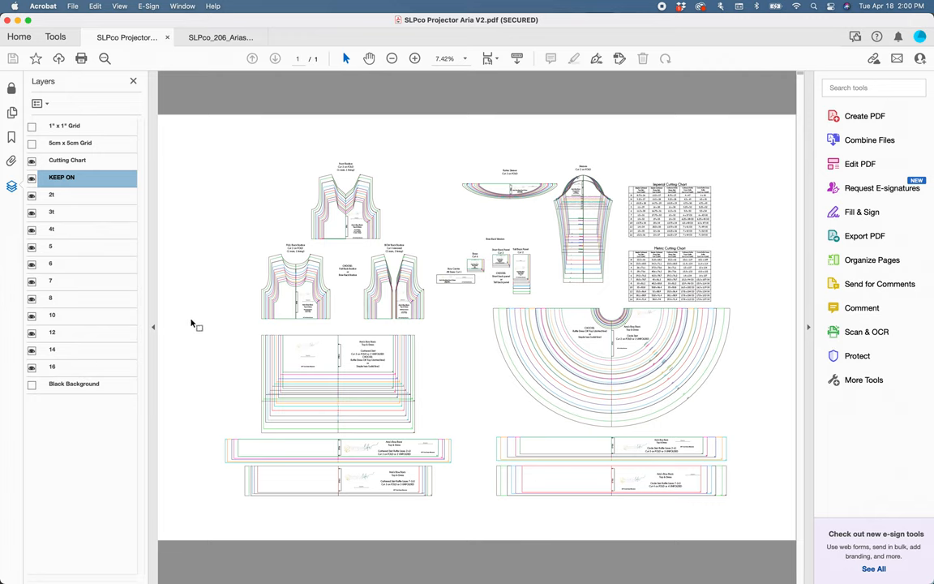
mouse_move(509, 485)
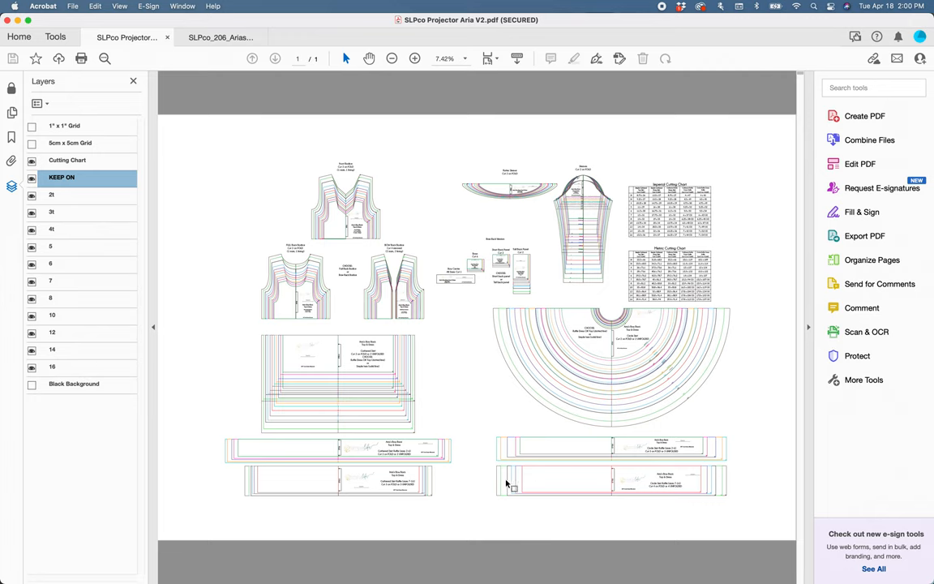
mouse_move(703, 105)
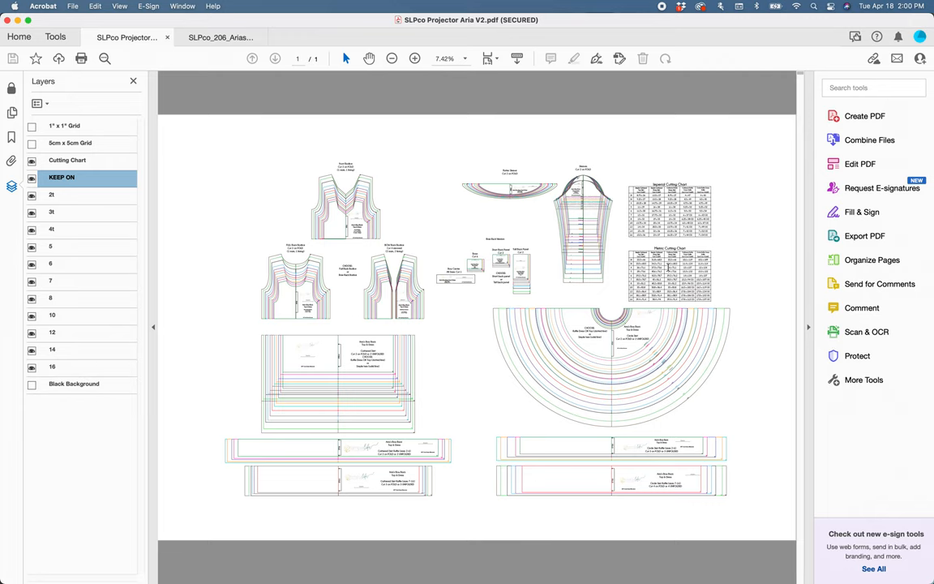
mouse_move(586, 235)
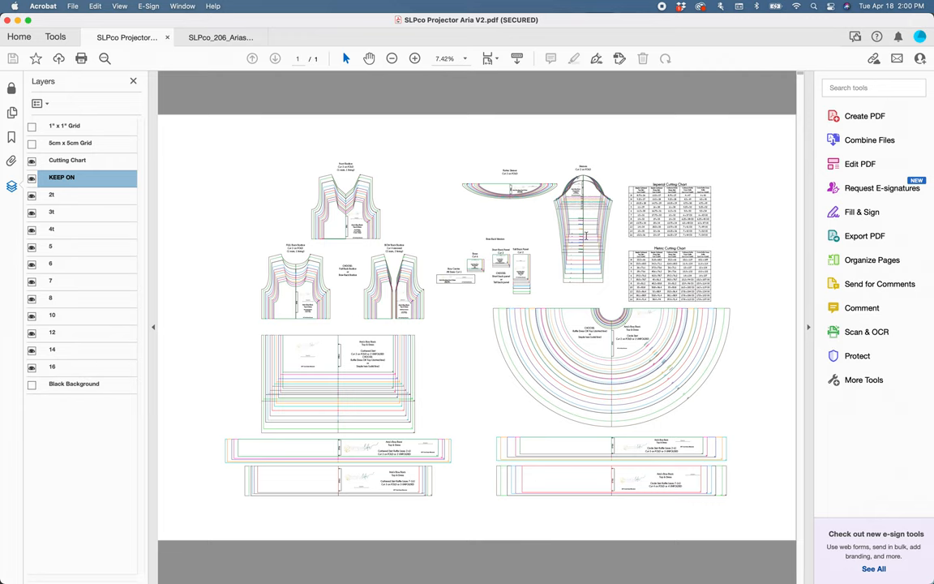
mouse_move(554, 135)
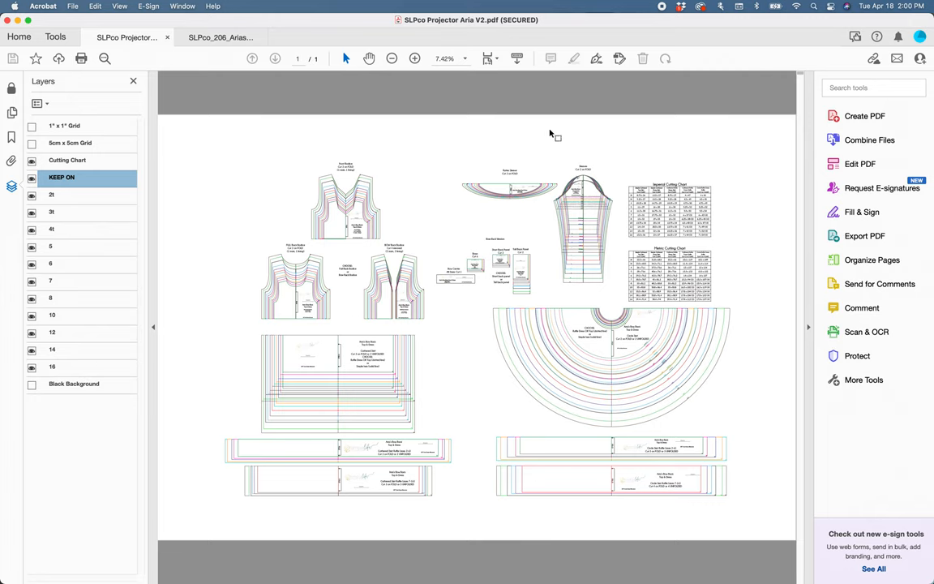
mouse_move(336, 133)
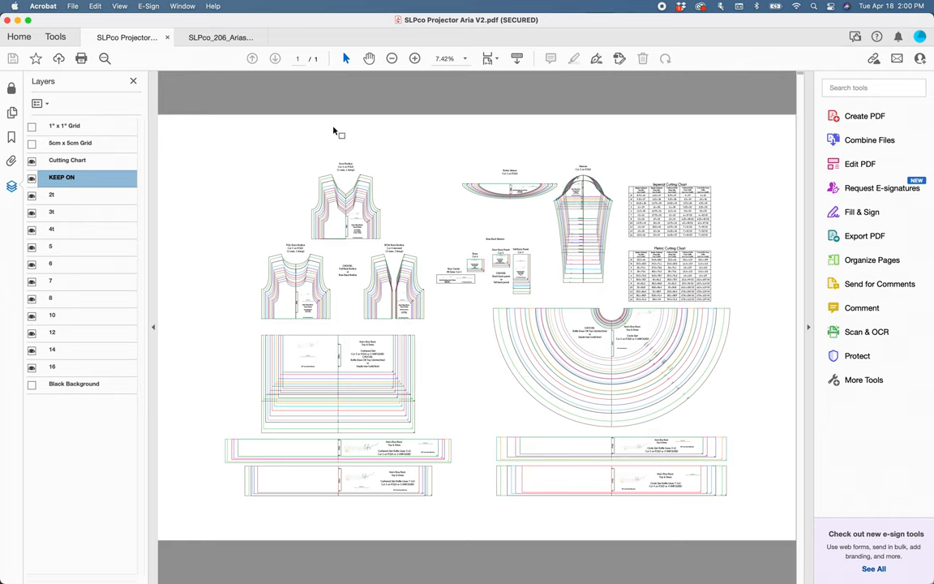
mouse_move(660, 15)
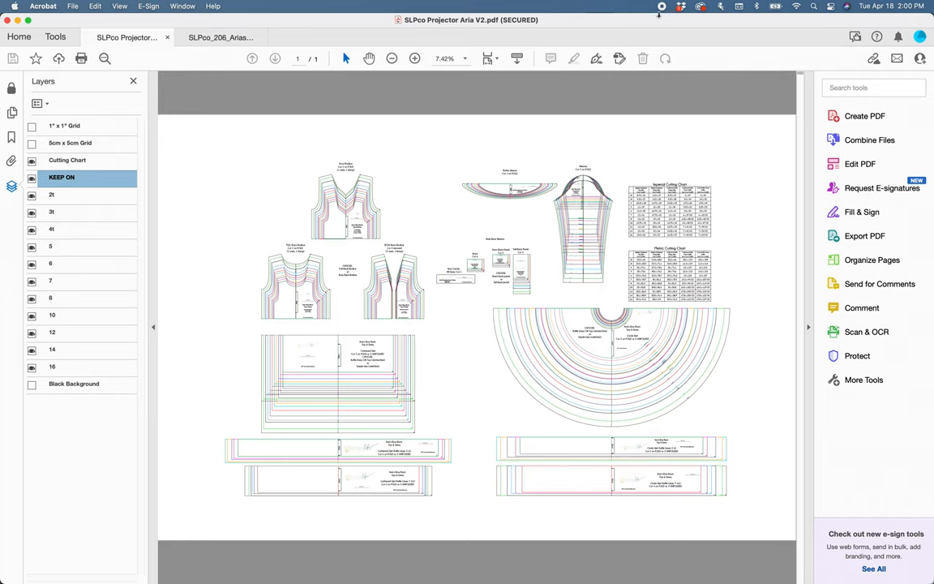